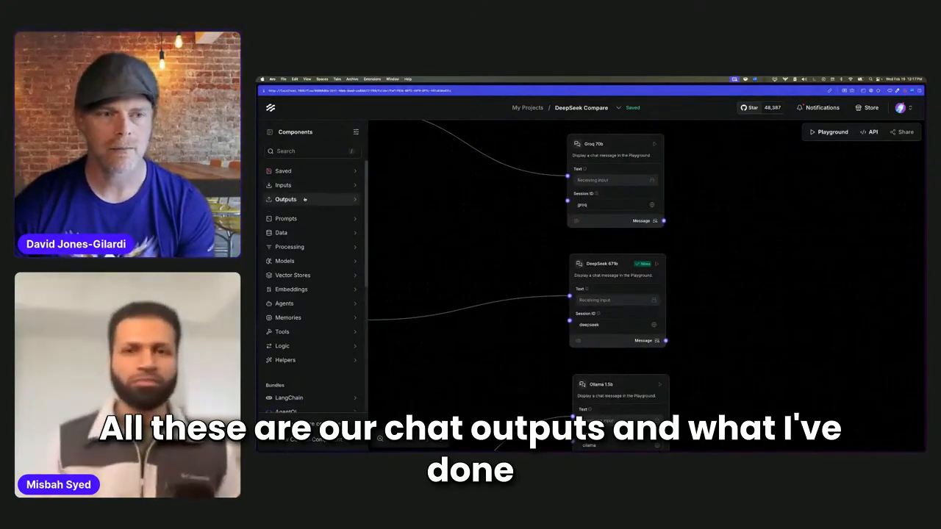
Step: Add a Chat Output from the Outputs group and set its Session ID field to show on the node
{"action": "left_click", "coordinate": [285, 199]}
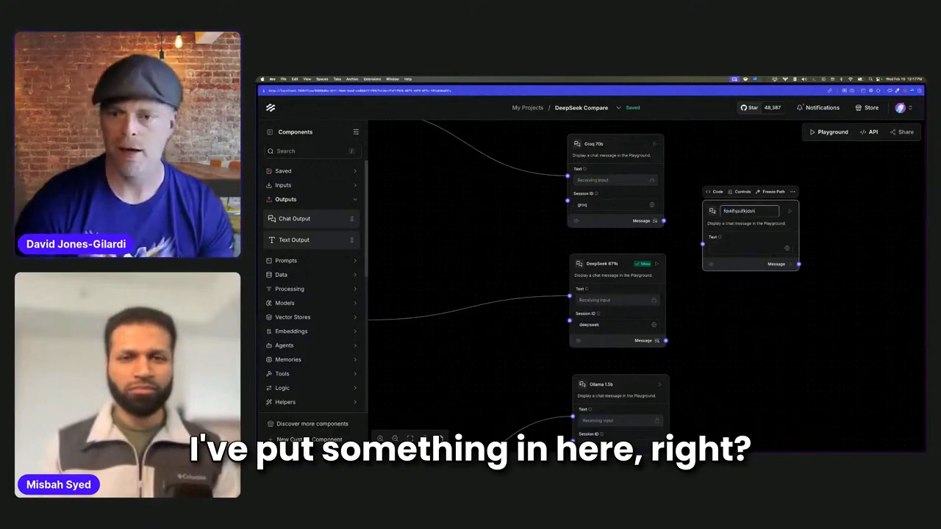
{"action": "left_click", "coordinate": [741, 192]}
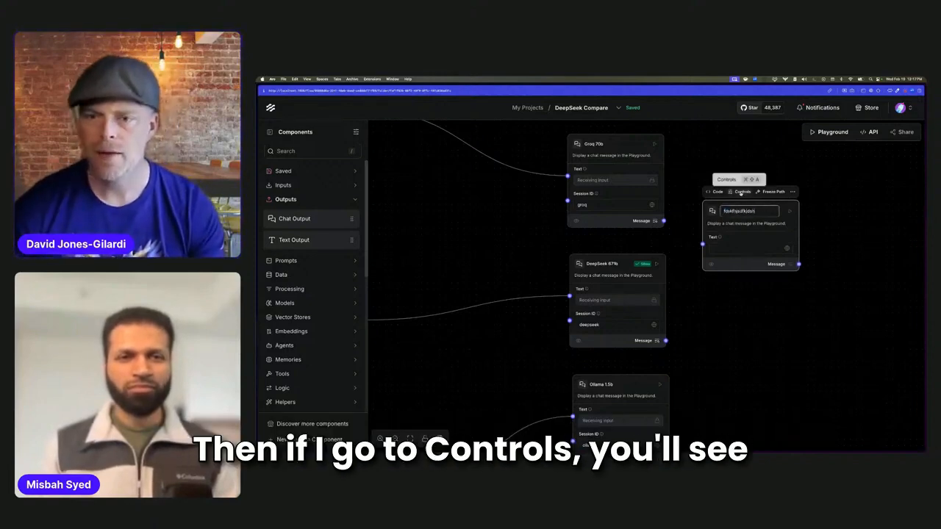
{"action": "left_click", "coordinate": [736, 192]}
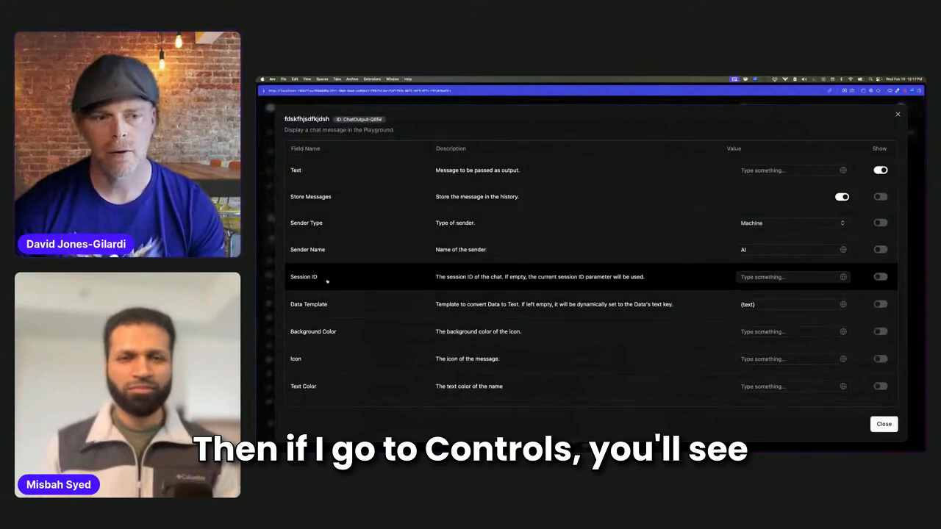
{"action": "left_click", "coordinate": [878, 276]}
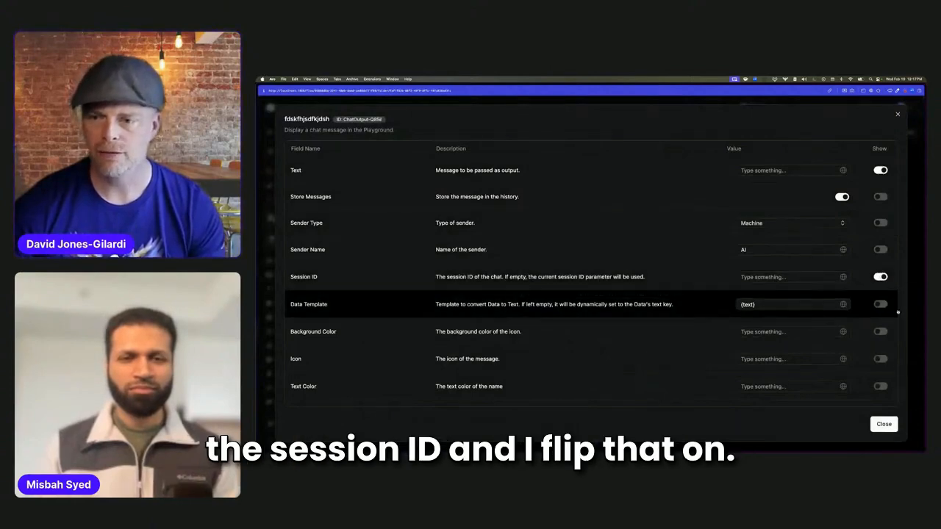
{"action": "left_click", "coordinate": [885, 423]}
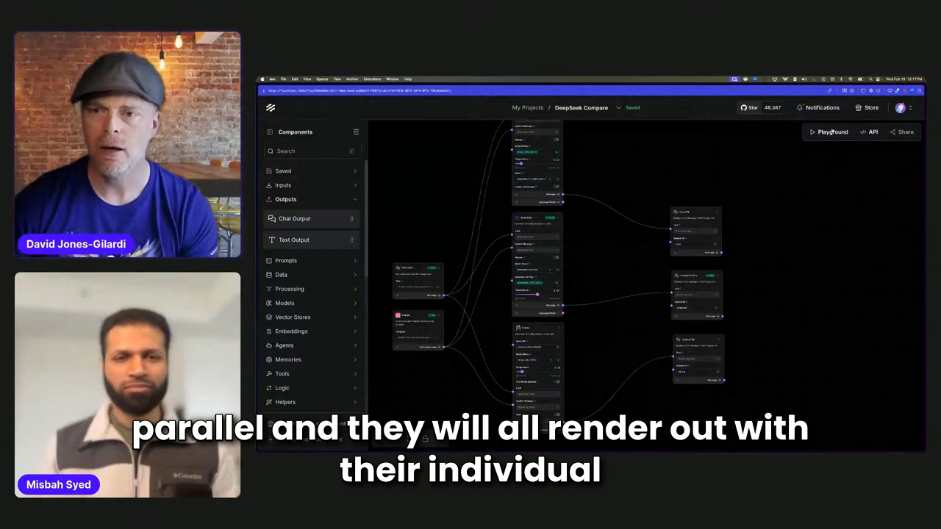
Step: View the full flow with Groq, DeepSeek and Ollama outputs, then move to the Playground
{"action": "left_click", "coordinate": [830, 131]}
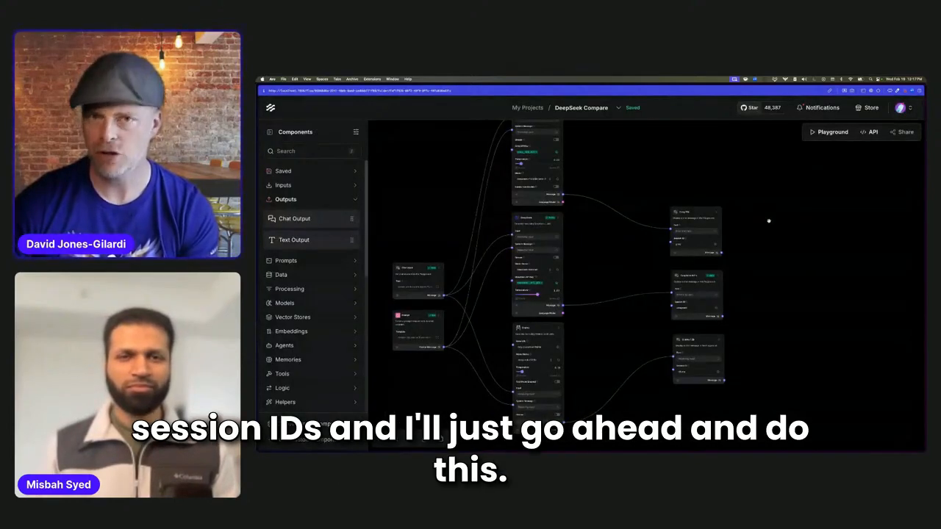
{"action": "left_click", "coordinate": [827, 132]}
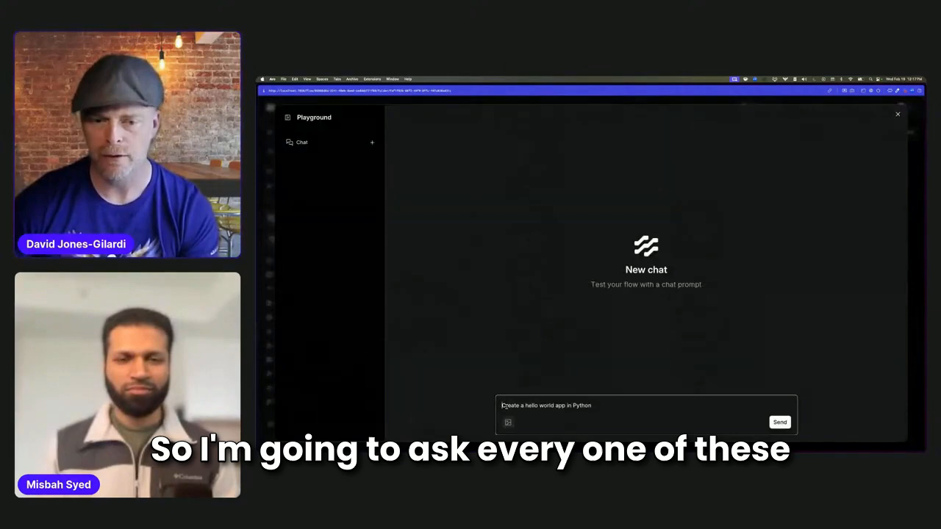
Step: Send 'Create a hello world app in Python' through the flow and return for the results
{"action": "left_click", "coordinate": [779, 421]}
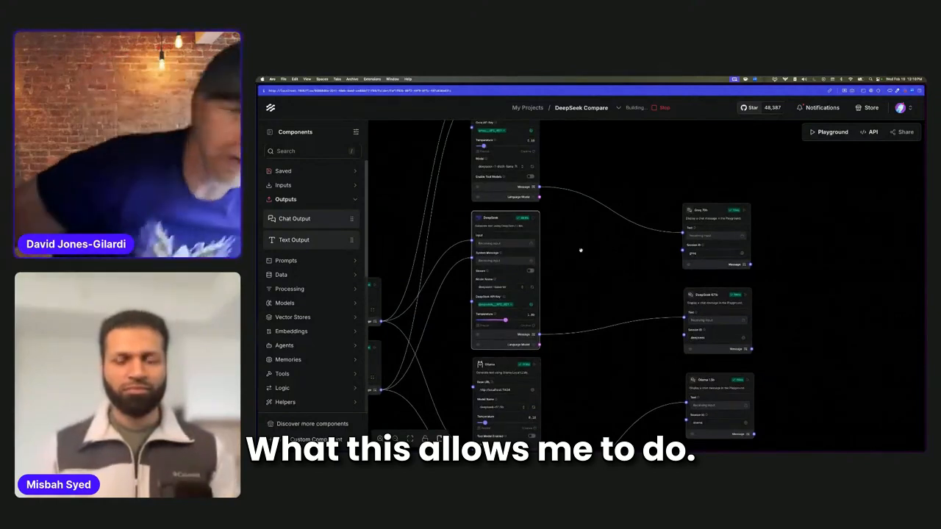
{"action": "left_click", "coordinate": [828, 132]}
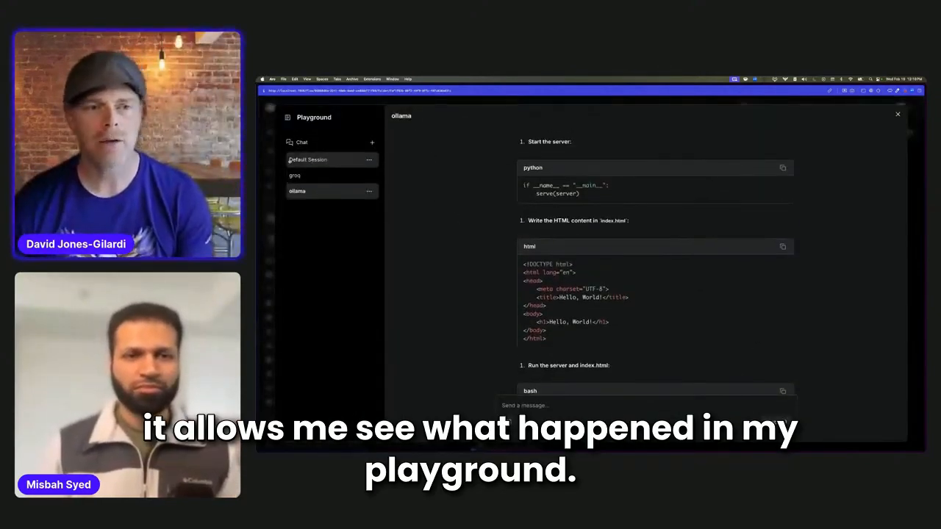
Step: Switch between the groq, ollama and deepseek sessions to compare their hello world answers
{"action": "left_click", "coordinate": [295, 174]}
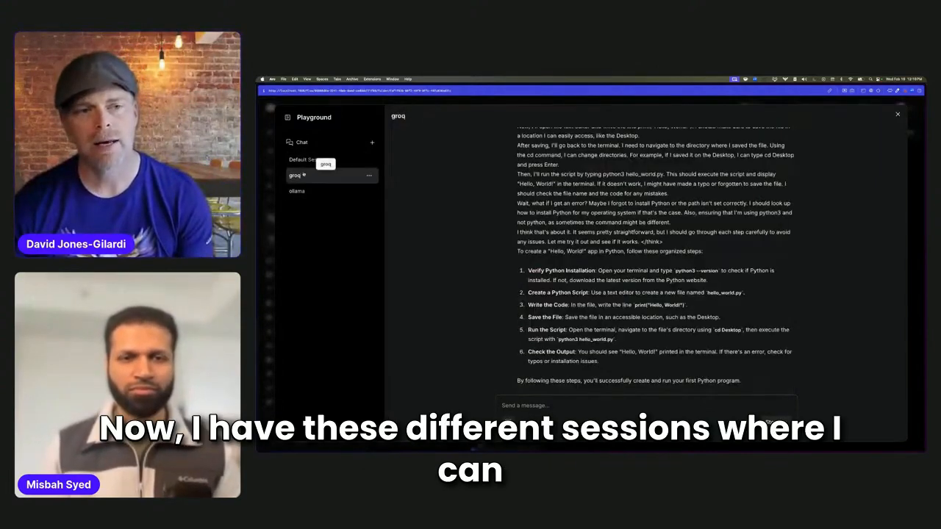
{"action": "left_click", "coordinate": [310, 190]}
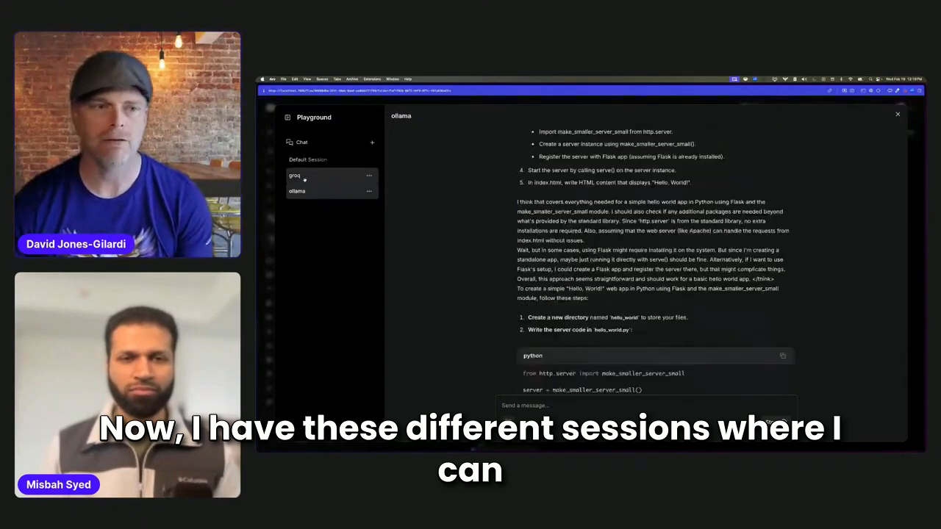
{"action": "left_click", "coordinate": [297, 192]}
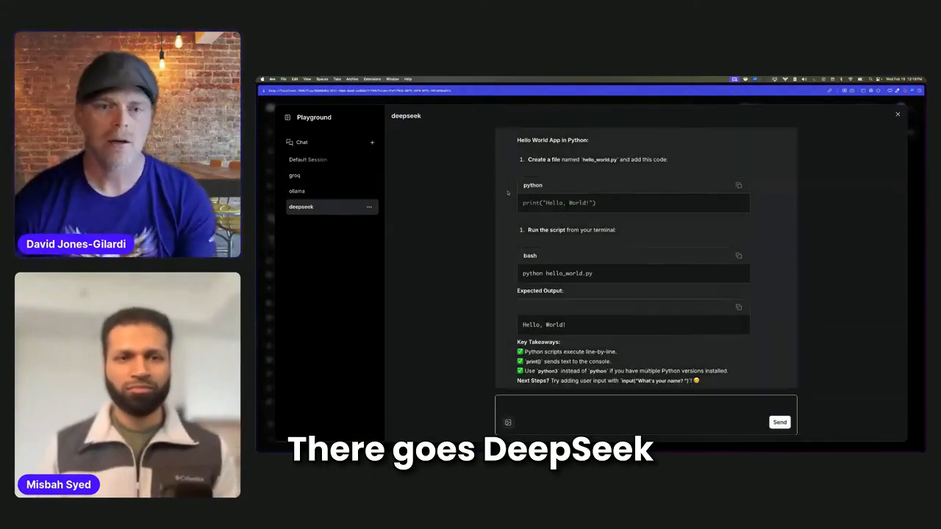
{"action": "left_click", "coordinate": [295, 175]}
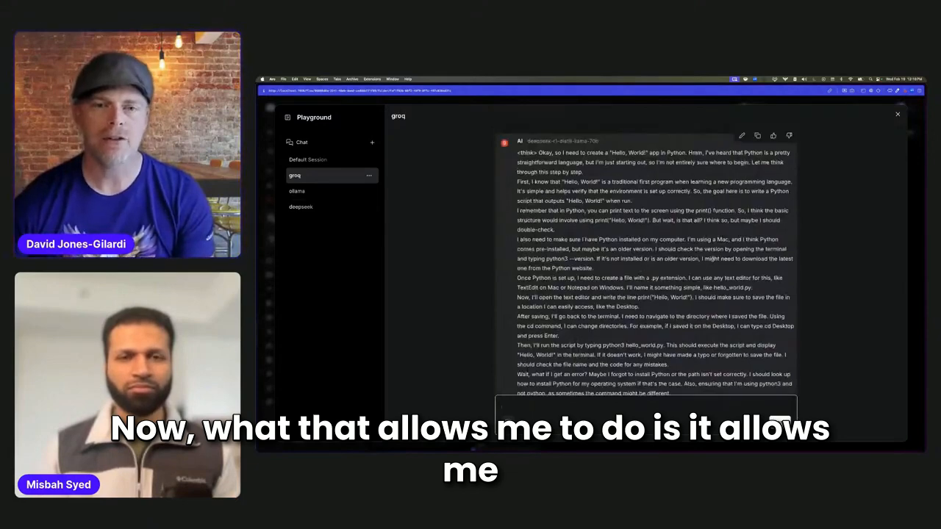